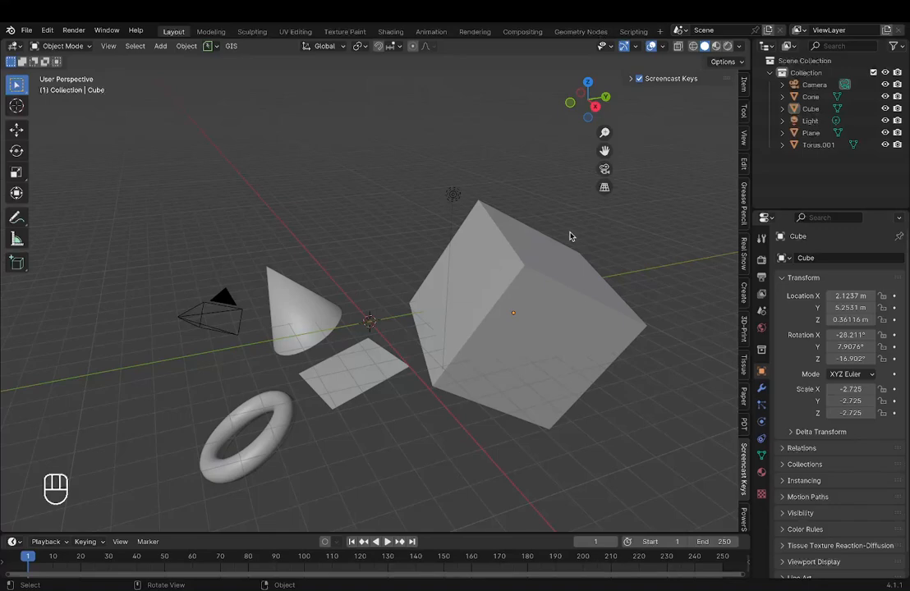
mouse_move(365, 369)
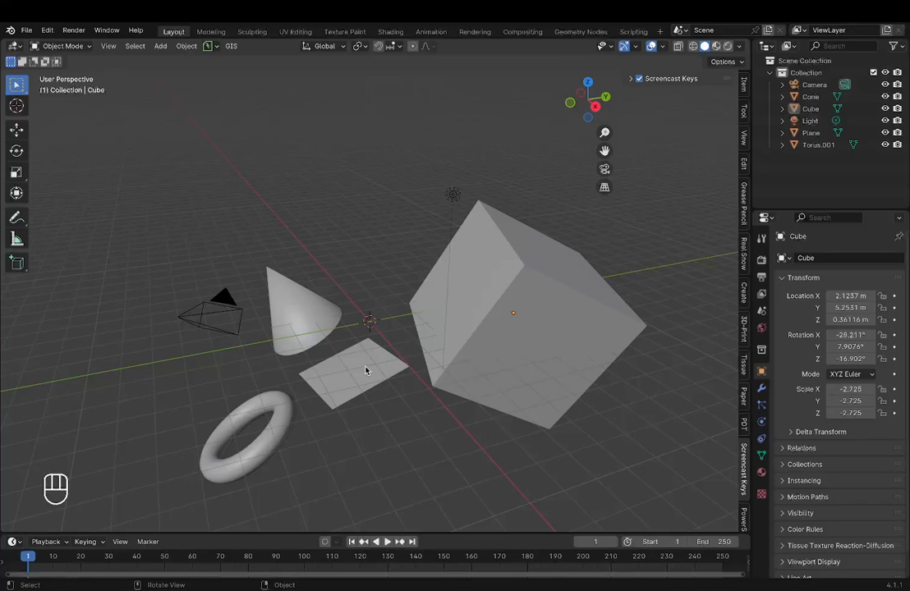
mouse_move(335, 409)
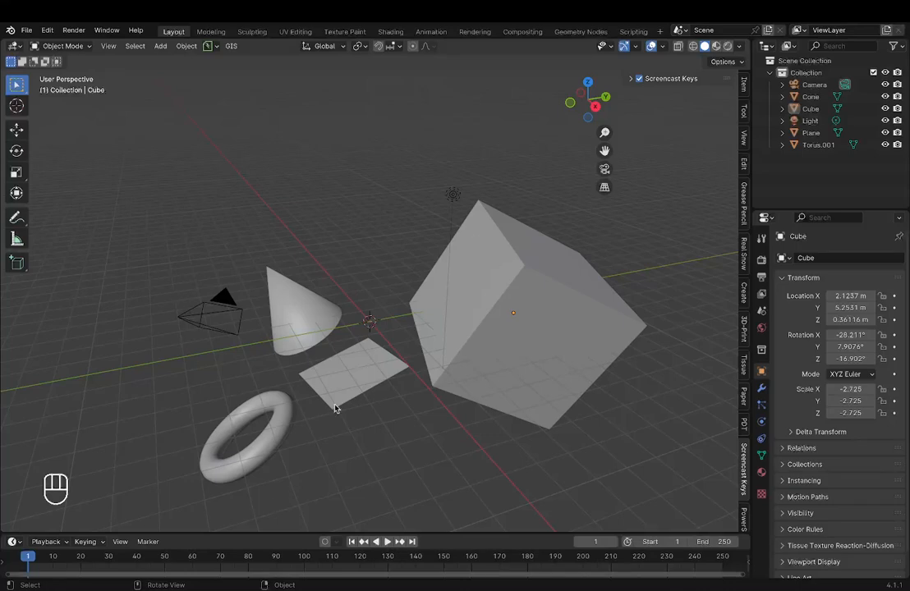
mouse_move(294, 271)
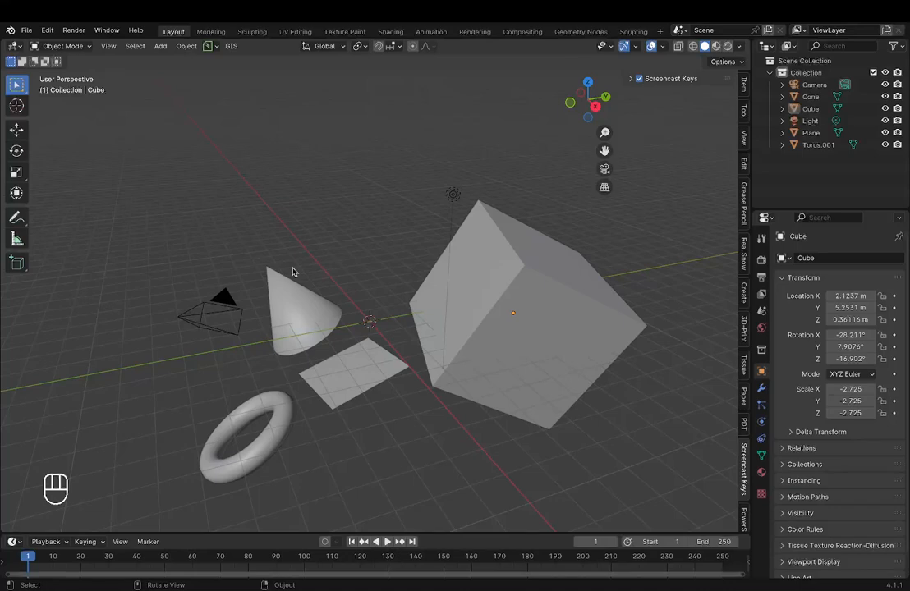
mouse_move(279, 371)
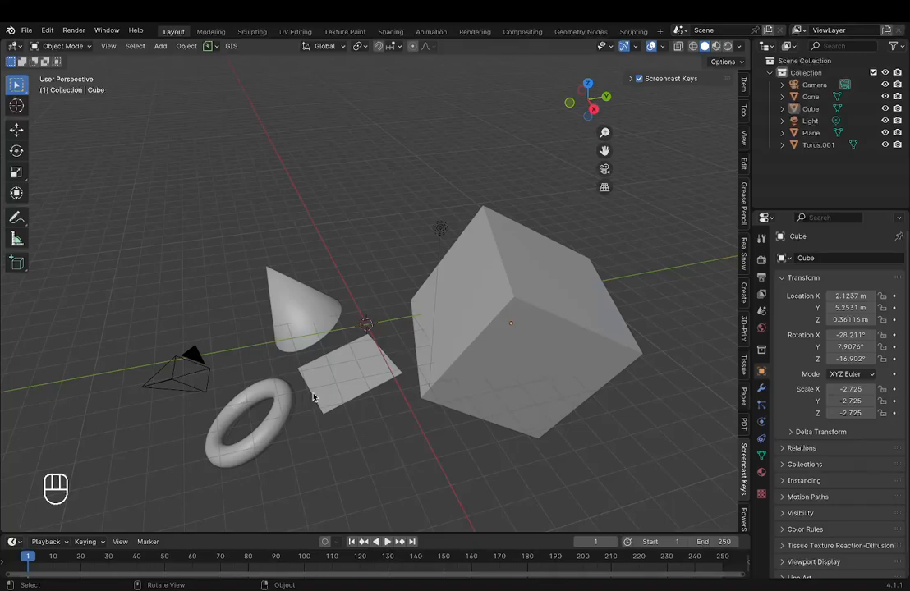
mouse_move(365, 351)
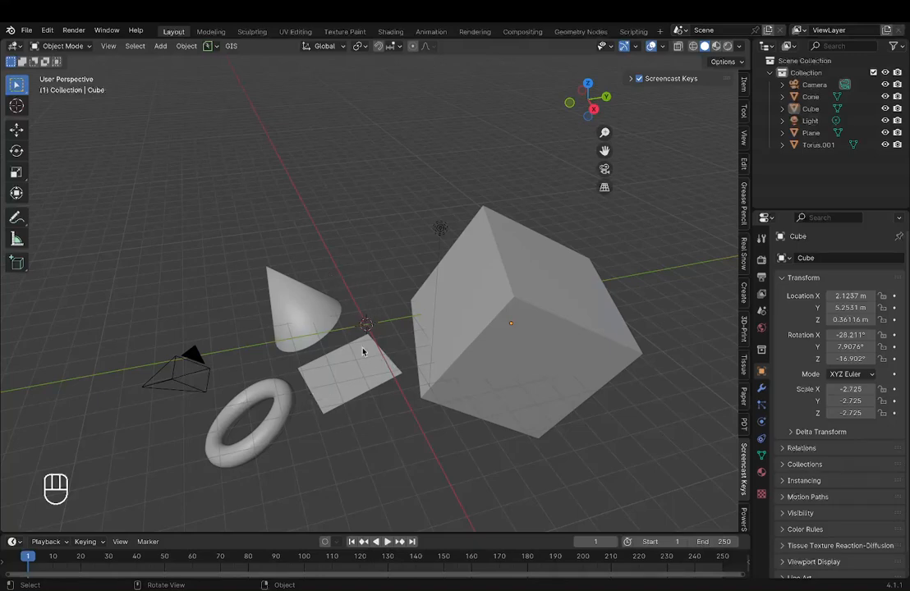
mouse_move(342, 325)
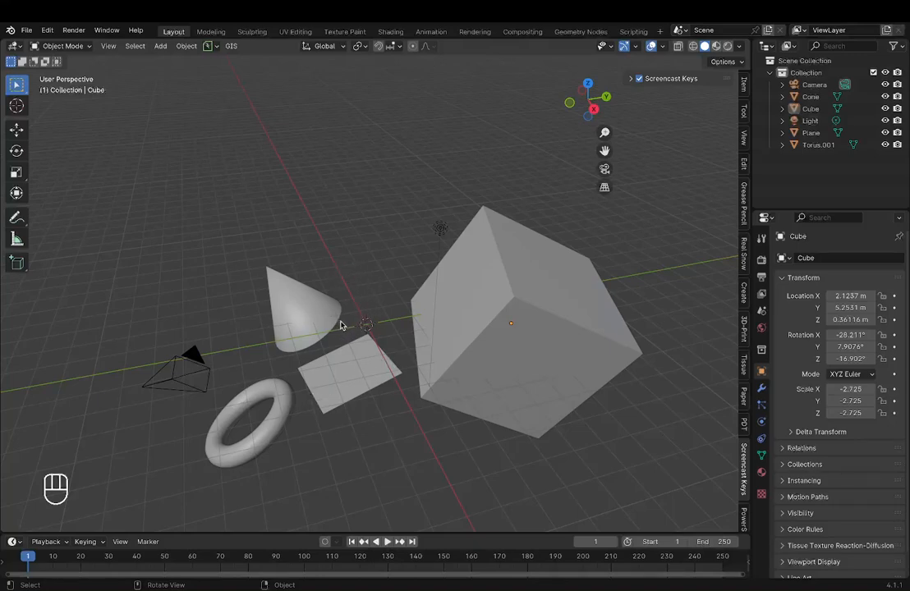
mouse_move(355, 306)
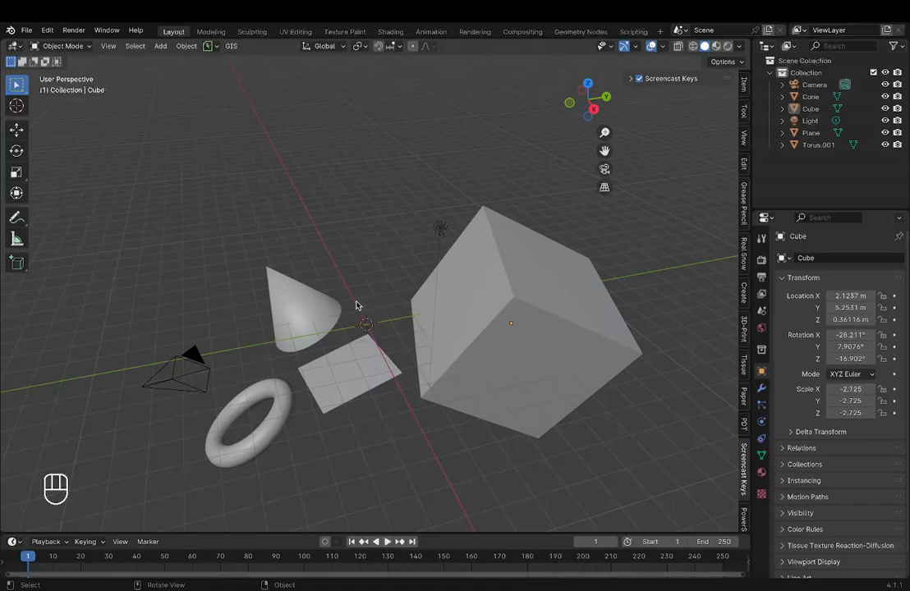
- Orbit around the cube, cone, plane and torus, ending on a raised view of the scene
drag(356, 306, 397, 343)
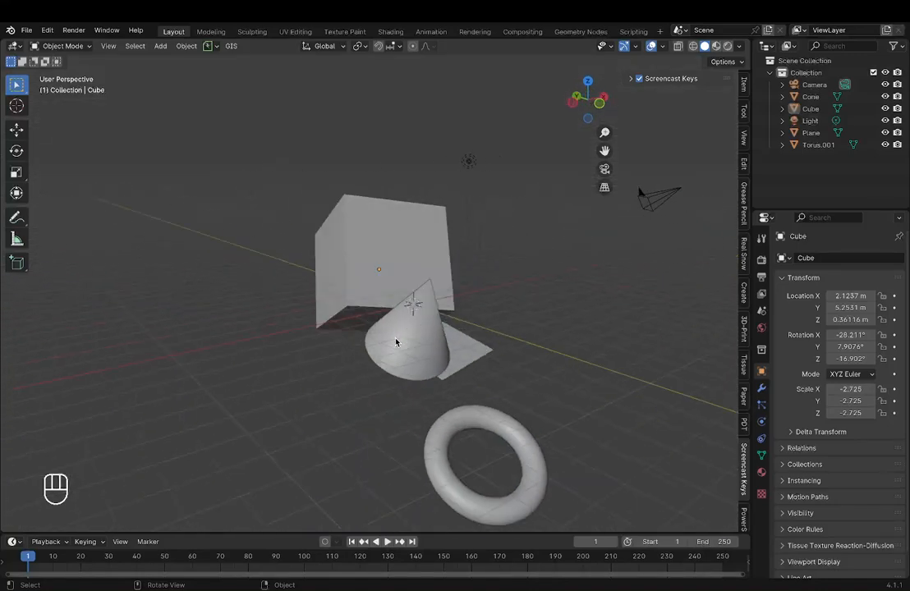
drag(394, 340, 382, 318)
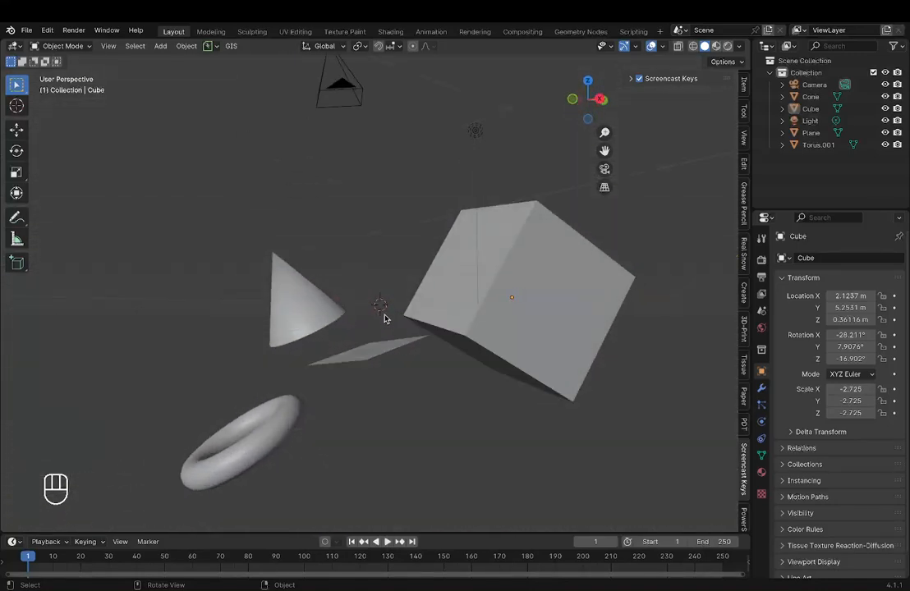
drag(381, 321, 374, 312)
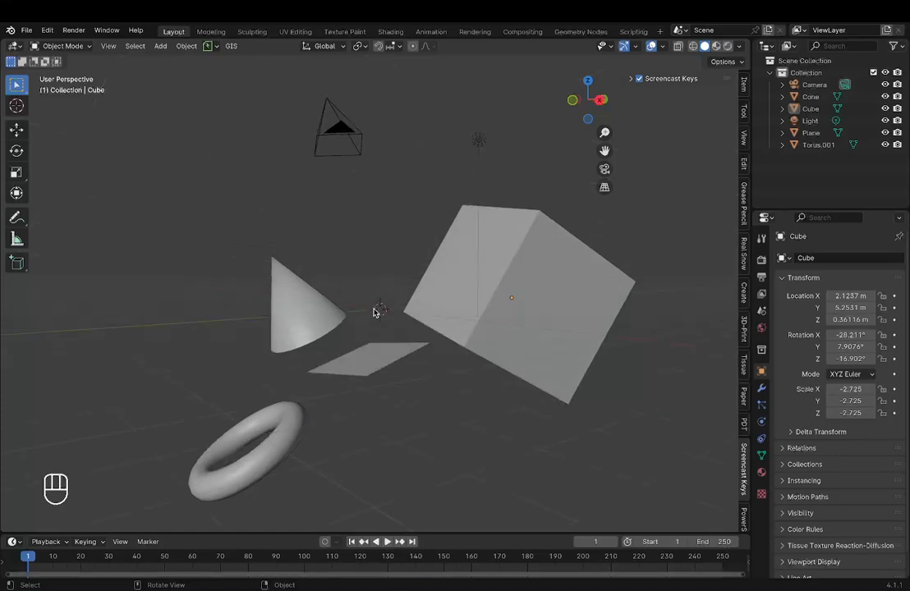
drag(374, 312, 325, 427)
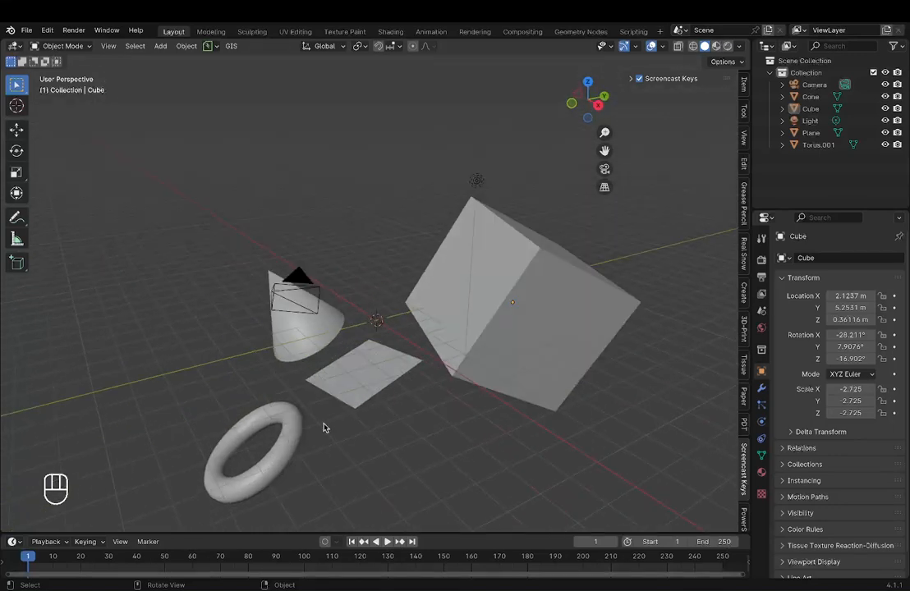
mouse_move(402, 327)
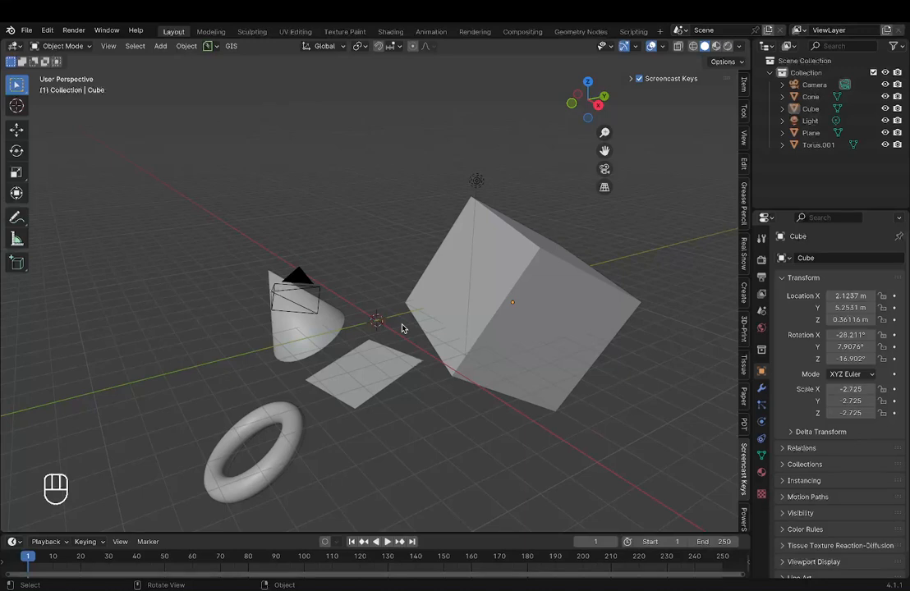
mouse_move(67, 493)
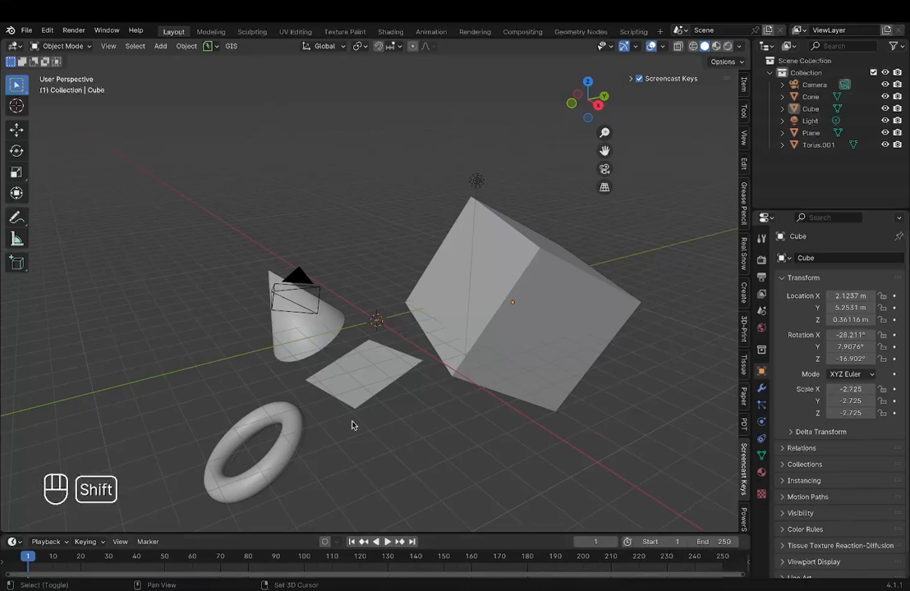
- Pan the viewport sideways so all objects and the camera are back in frame
drag(353, 426, 427, 404)
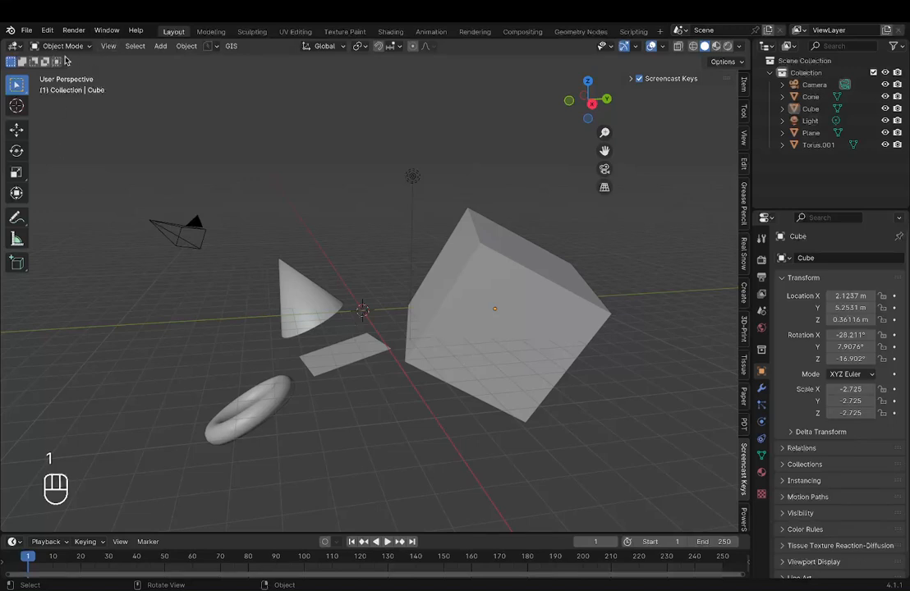
mouse_move(56, 62)
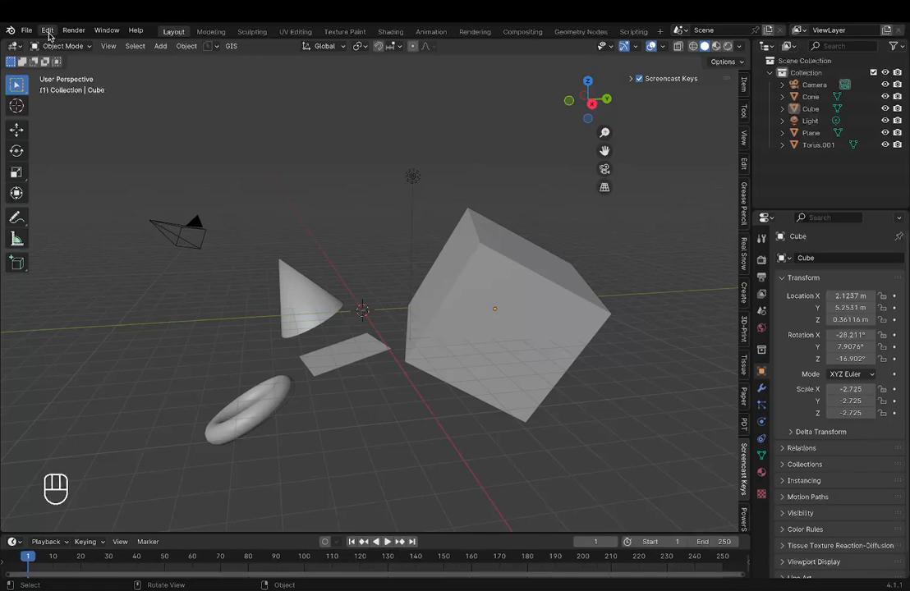
- Enable Emulate Numpad in Preferences > Input, then dismiss the Preferences window
click(46, 29)
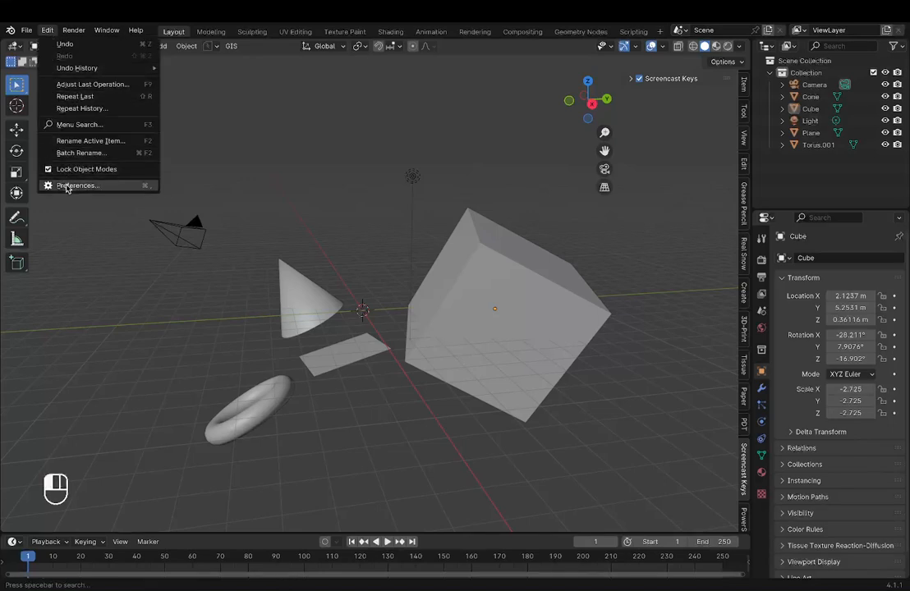
click(77, 184)
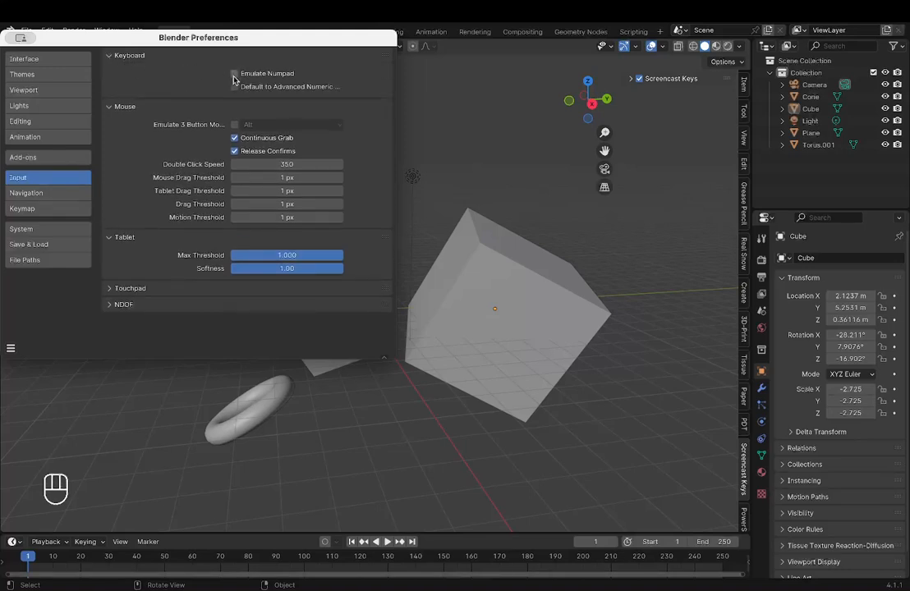
click(235, 73)
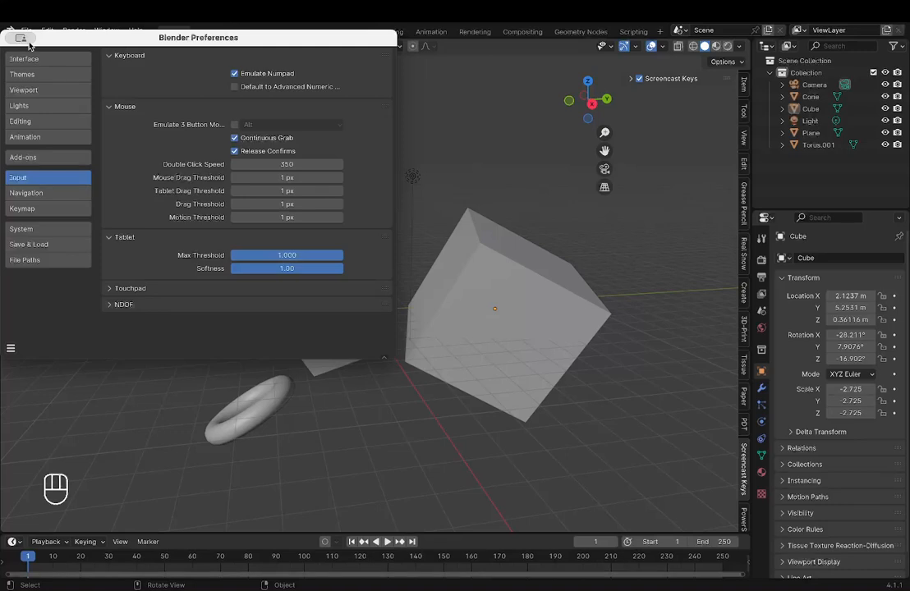
mouse_move(67, 74)
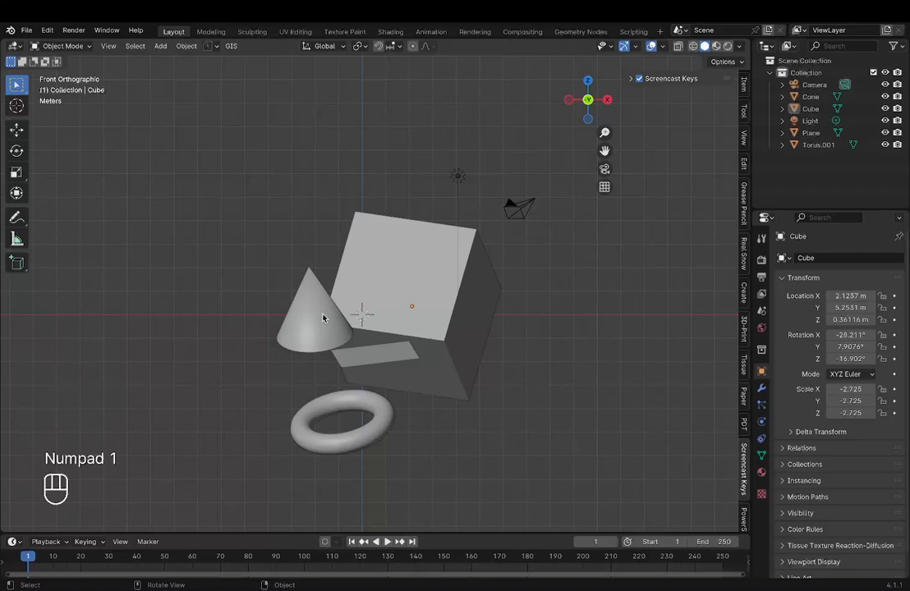
- Use the emulated numpad keys for front view, right view, and the orthographic/perspective toggle
key(3)
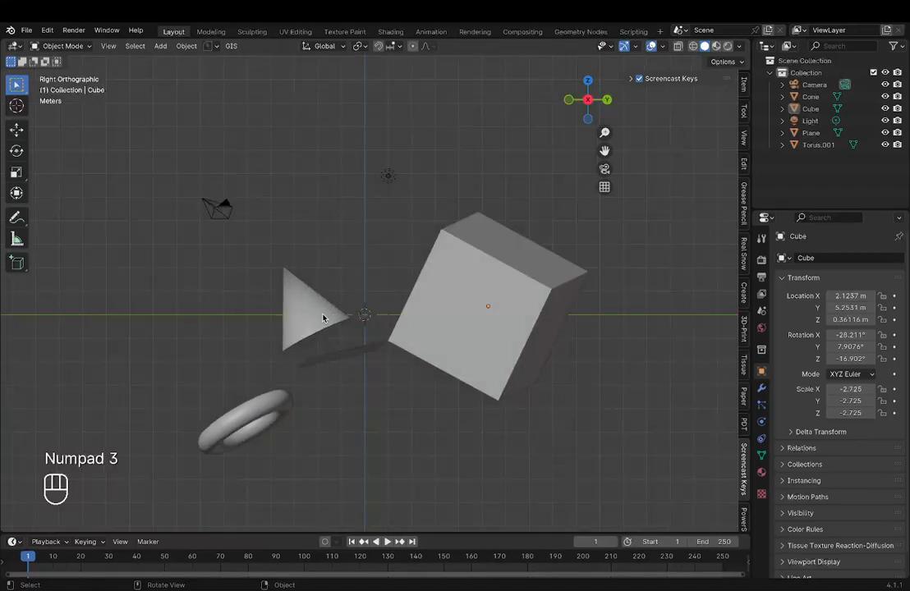
key(KP_7)
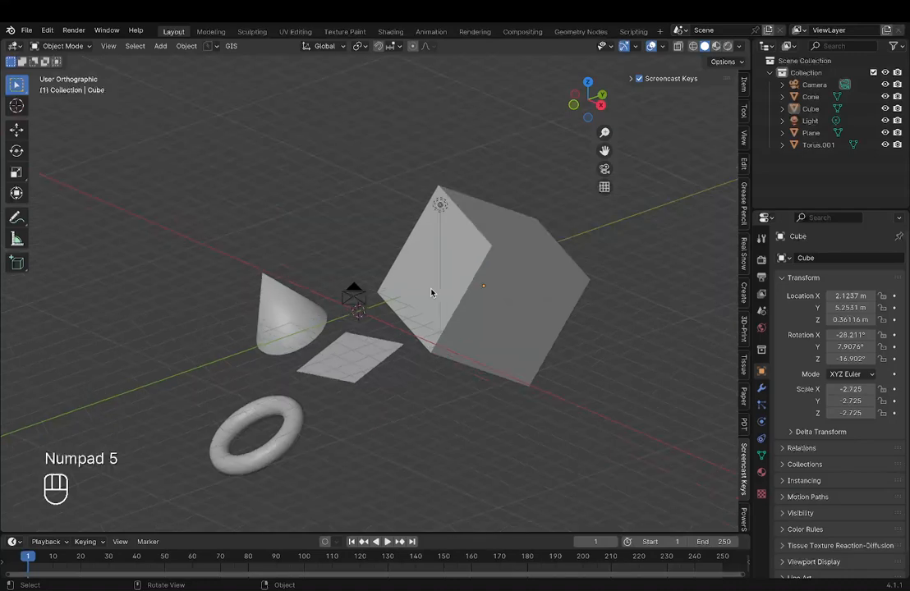
key(KP_5)
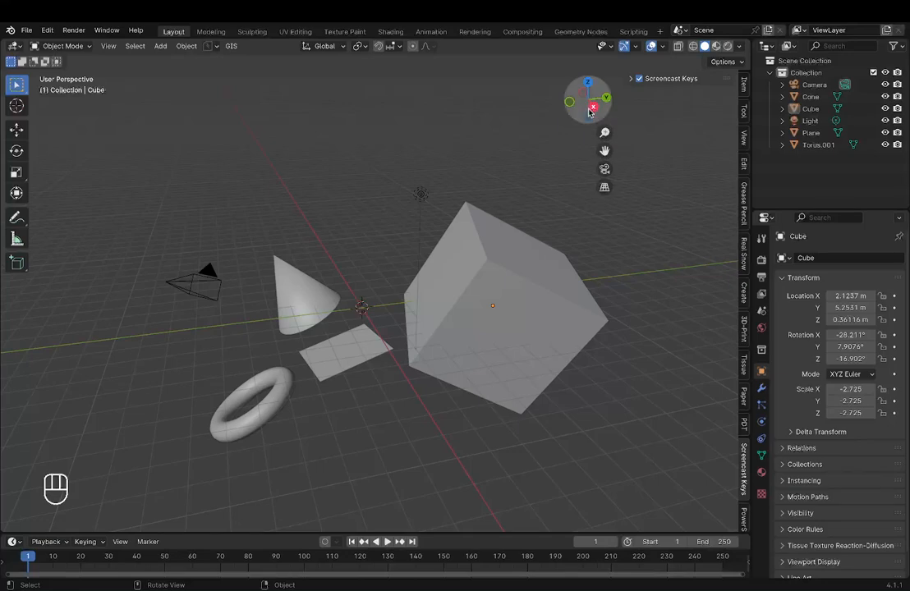
mouse_move(593, 108)
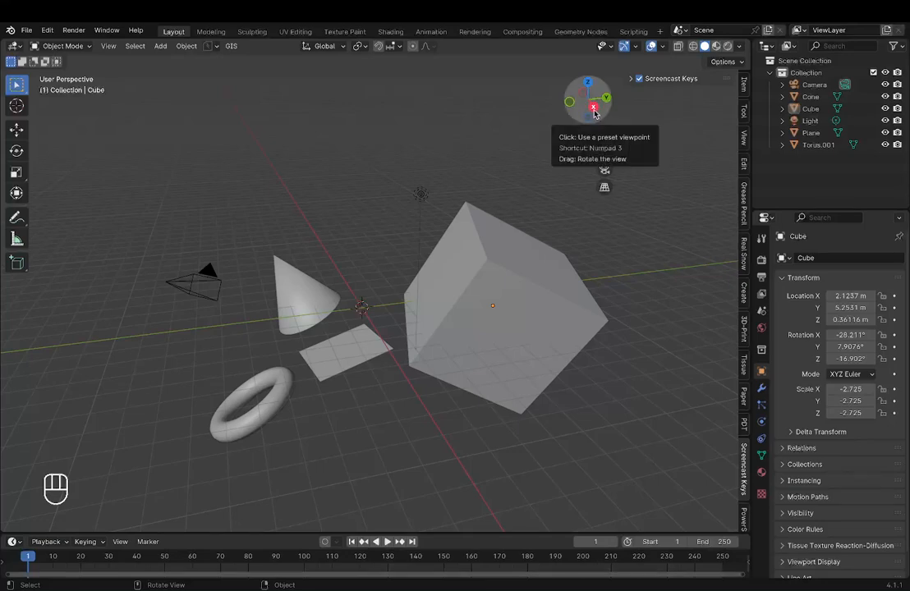
- Use the navigation gizmo's X, -Y and Z axes for right, back and top-down views
click(593, 108)
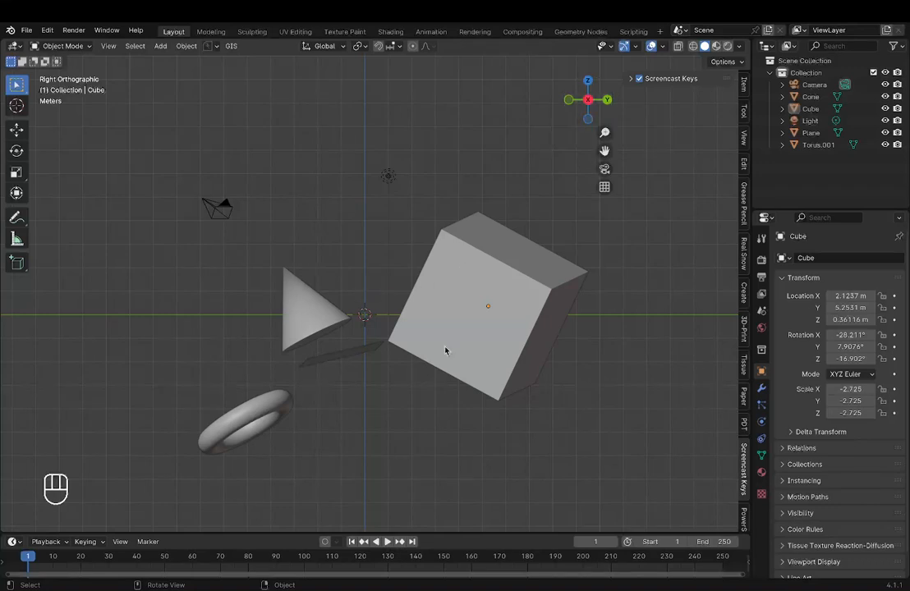
mouse_move(608, 100)
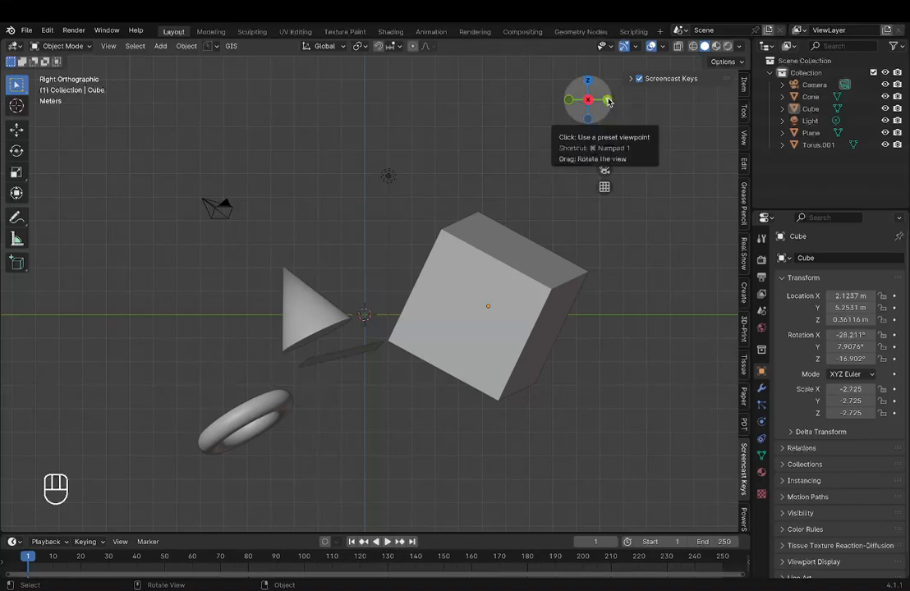
click(588, 82)
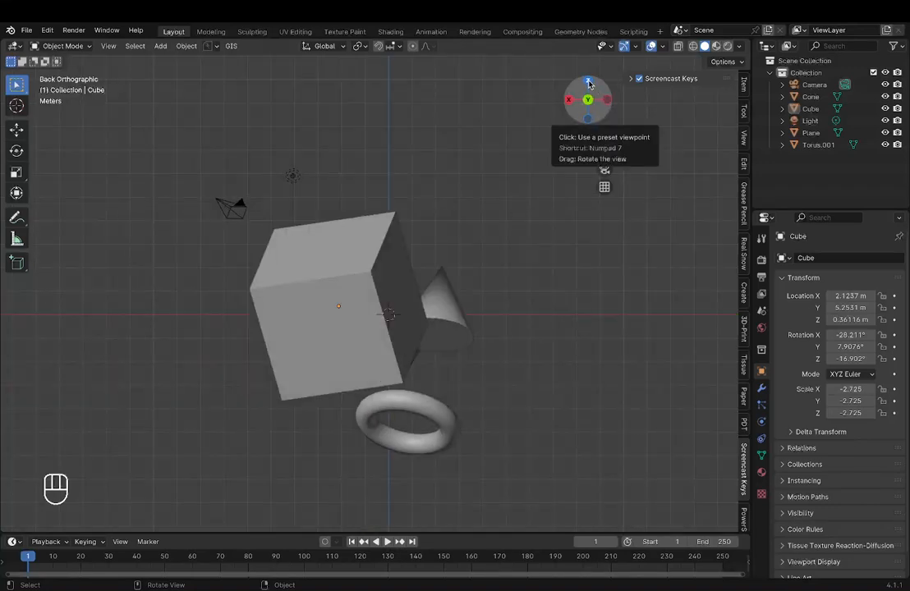
click(588, 101)
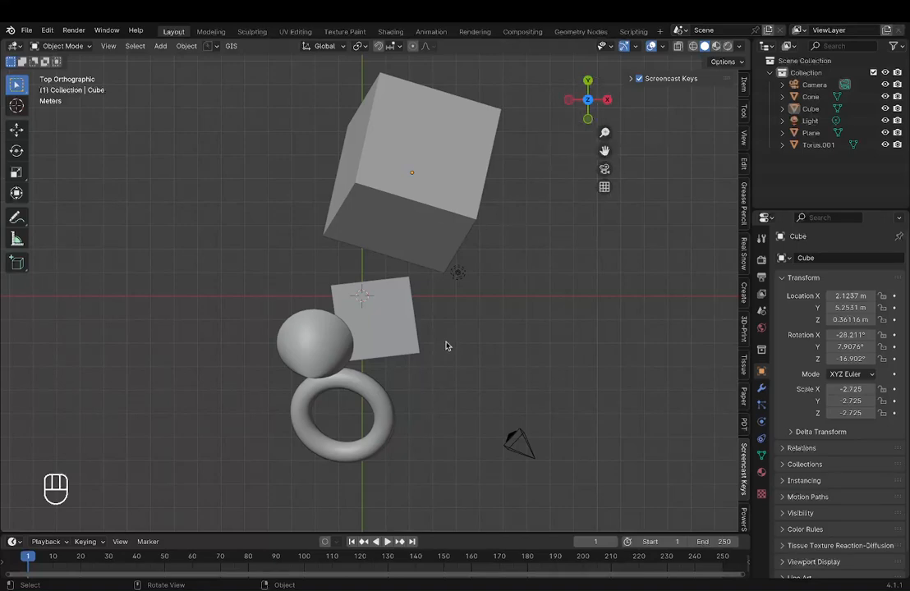